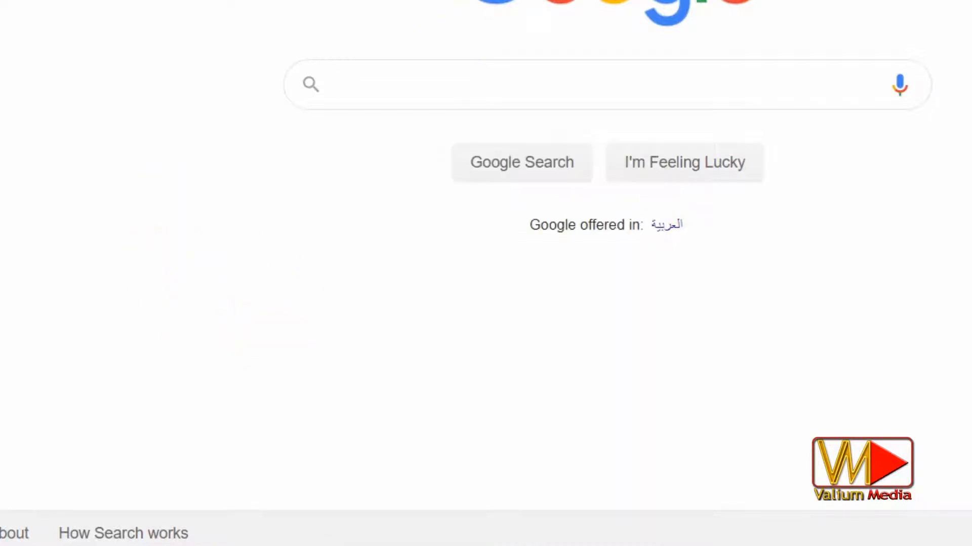
Enter 'ValiumMedia Tech Enabling ClipBoard in Windows 10' in the Google search box and select words from it
{"action": "type", "text": "ValiumMedia Tech Enabling ClipBoard in Windows 10"}
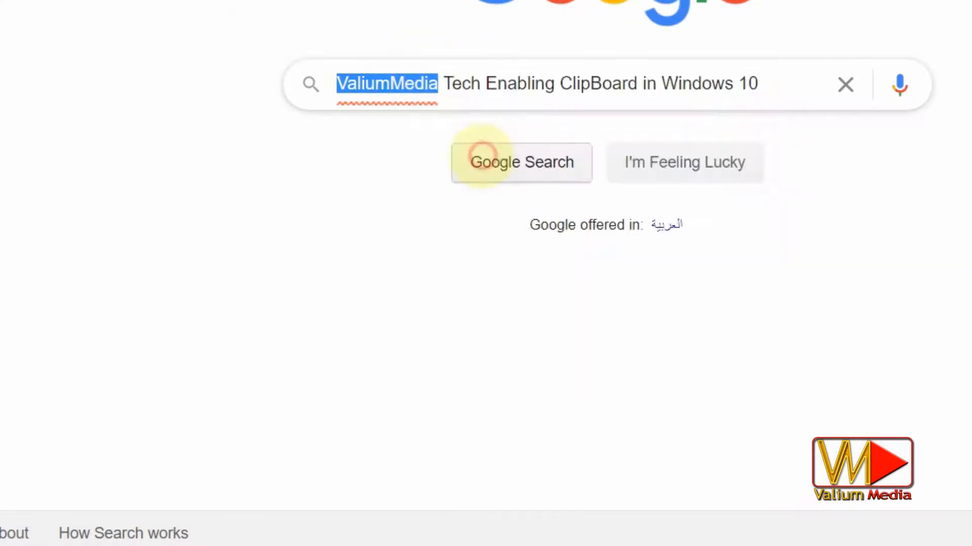
{"action": "double_click", "coordinate": [515, 84]}
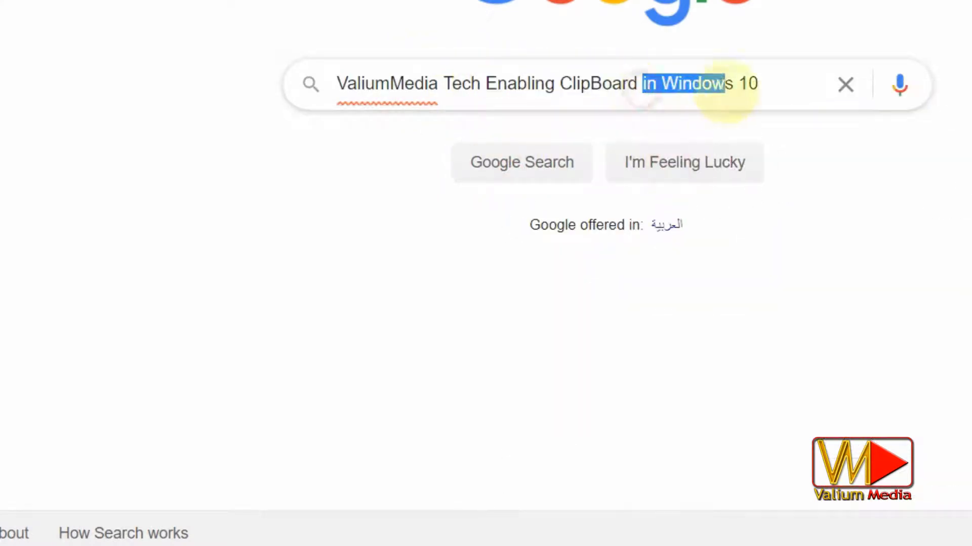
{"action": "left_click", "coordinate": [845, 85]}
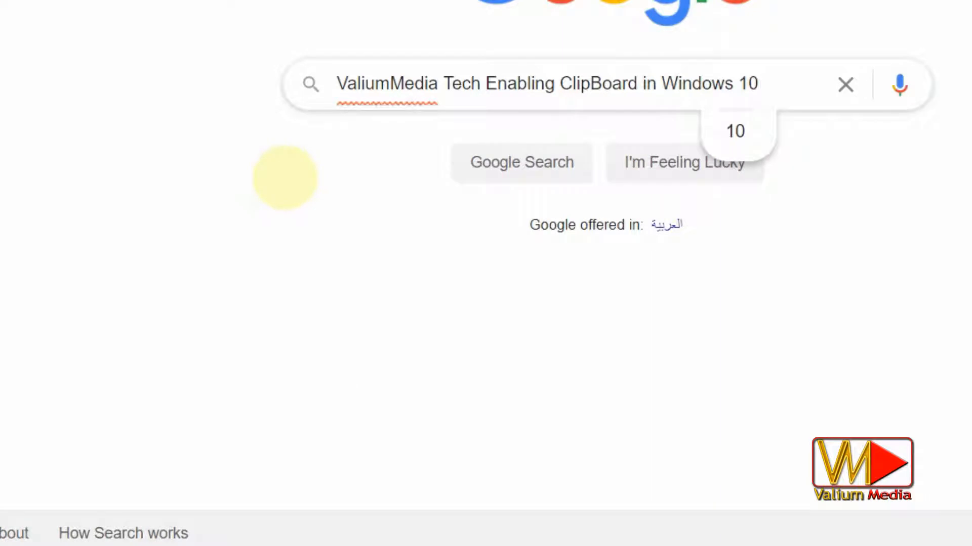
{"action": "mouse_move", "coordinate": [322, 68]}
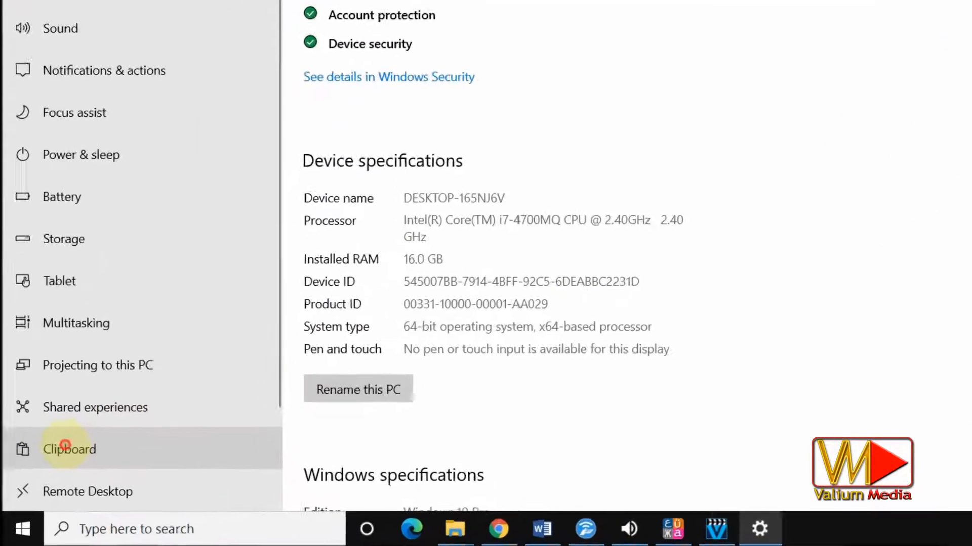
Show the Clipboard settings page, switching Clipboard history On and then back Off
{"action": "left_click", "coordinate": [69, 448]}
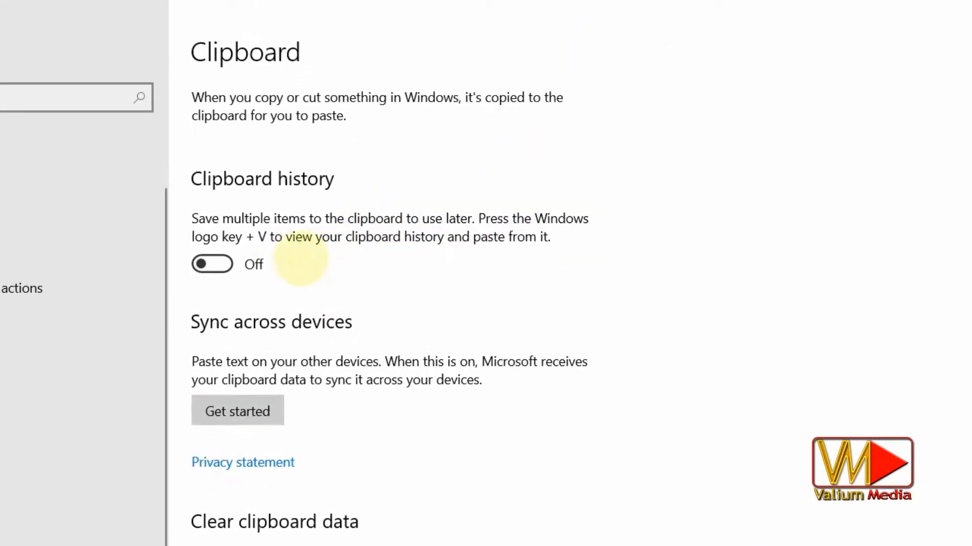
{"action": "left_click", "coordinate": [211, 264]}
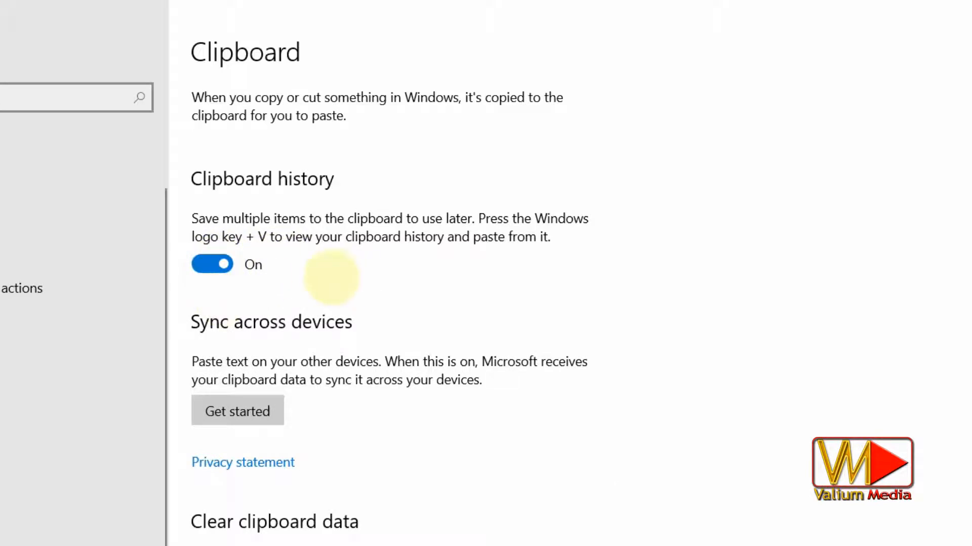
{"action": "left_click", "coordinate": [212, 264]}
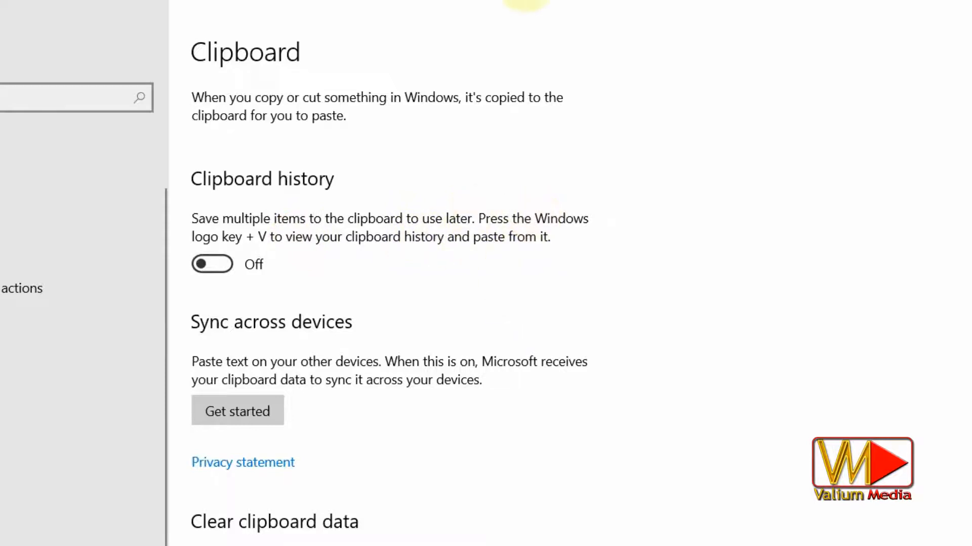
{"action": "scroll", "scroll_direction": "down", "scroll_amount": 3}
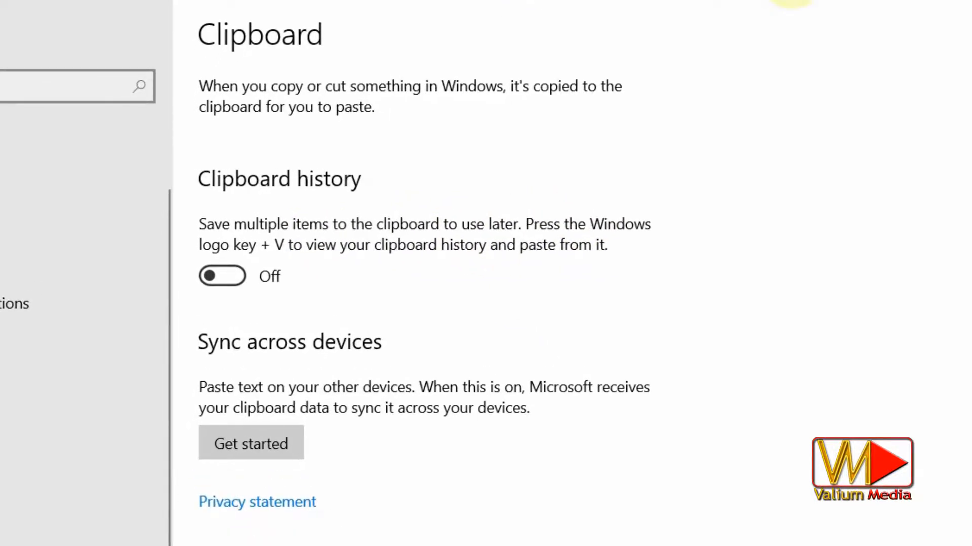
{"action": "scroll", "scroll_direction": "down", "scroll_amount": 3}
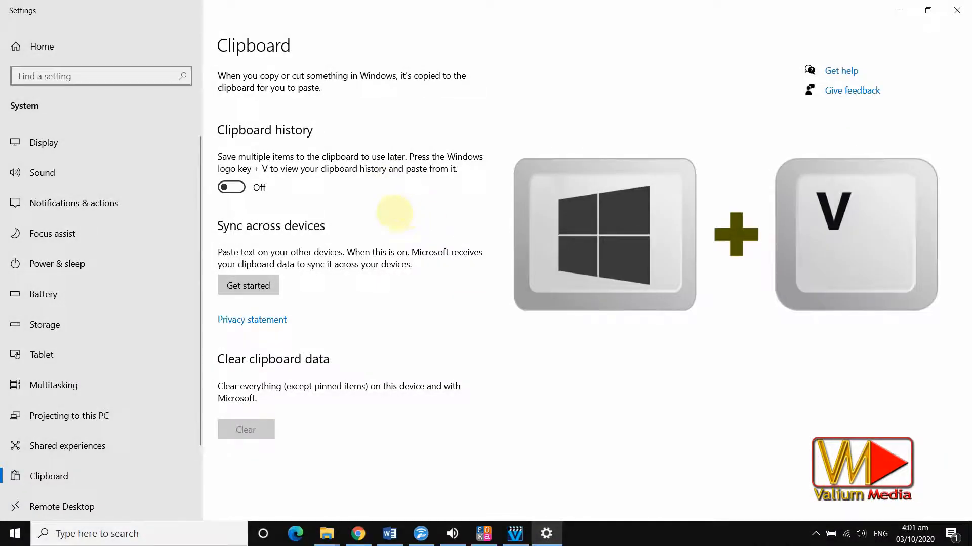
{"action": "key", "text": "win+v"}
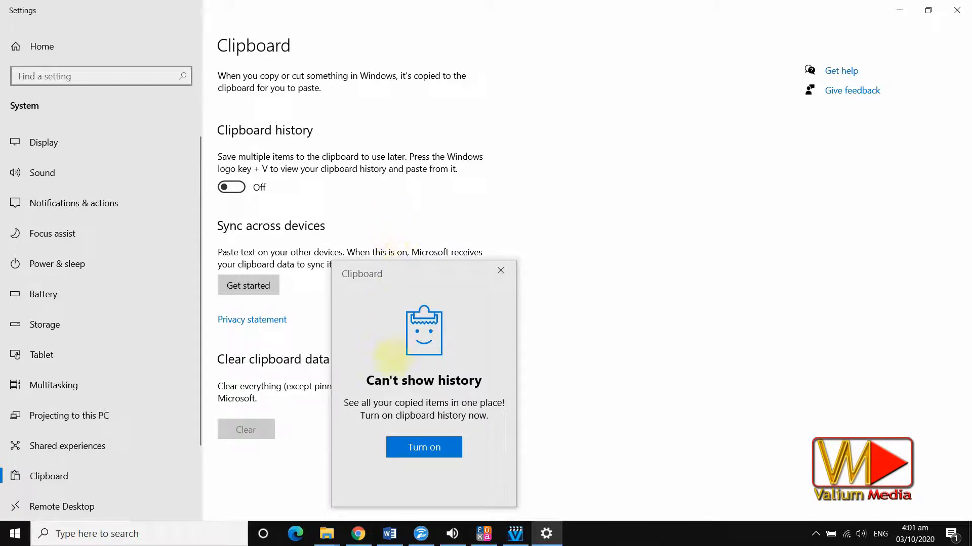
Turn on clipboard history from the Win+V Clipboard popup
{"action": "left_click", "coordinate": [423, 447]}
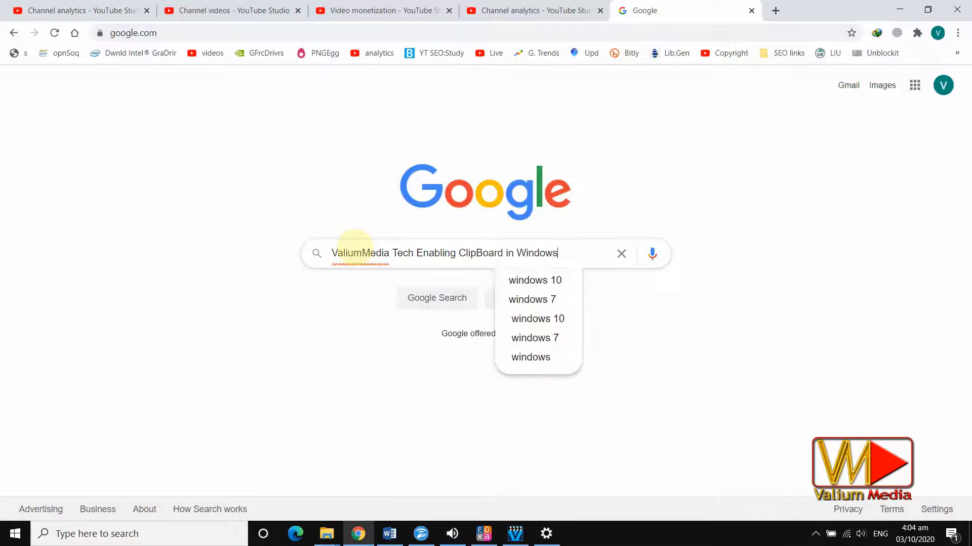
Append '10' so the search reads 'ValiumMedia Tech Enabling ClipBoard in Windows 10'
{"action": "type", "text": "10"}
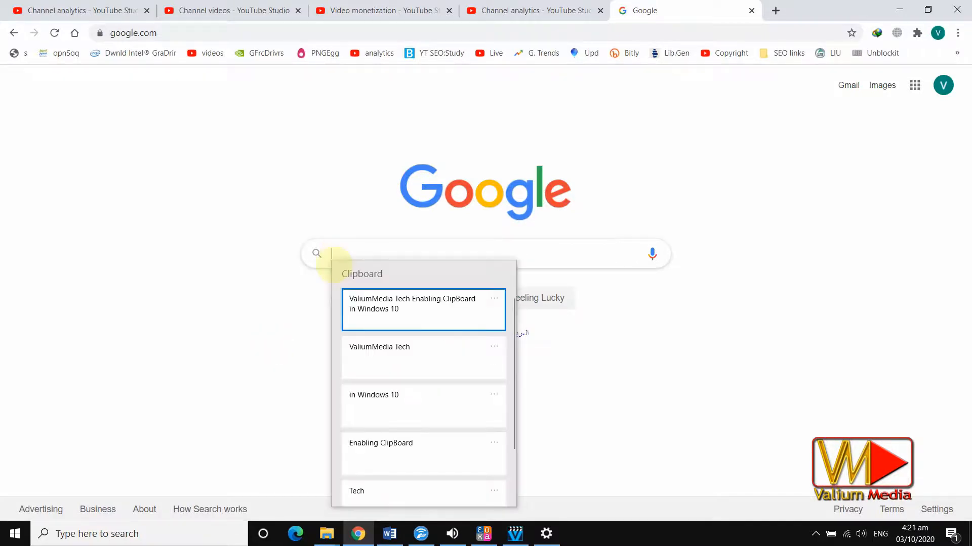
Paste 'ValiumMedia Tech' from clipboard history into the search box, then clear the box
{"action": "left_click", "coordinate": [494, 299]}
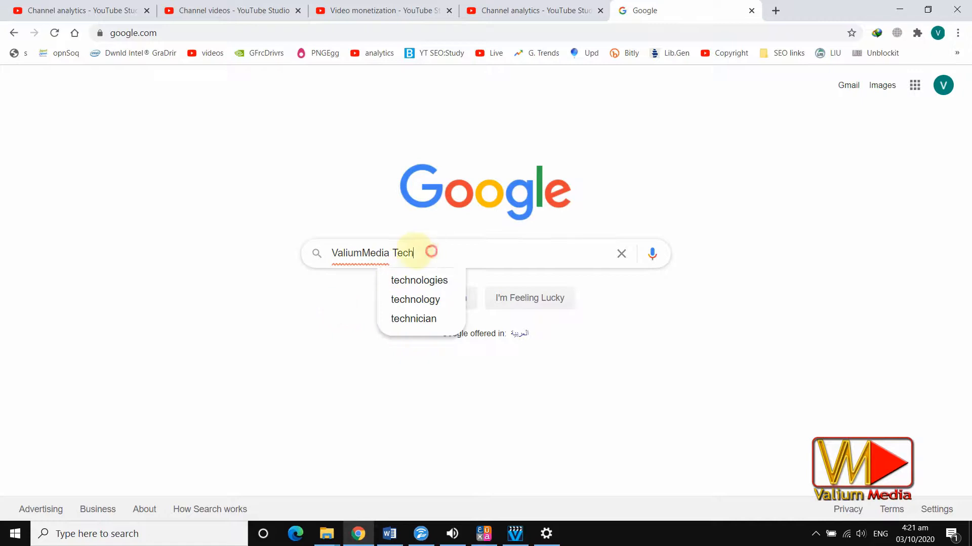
{"action": "left_click", "coordinate": [620, 253]}
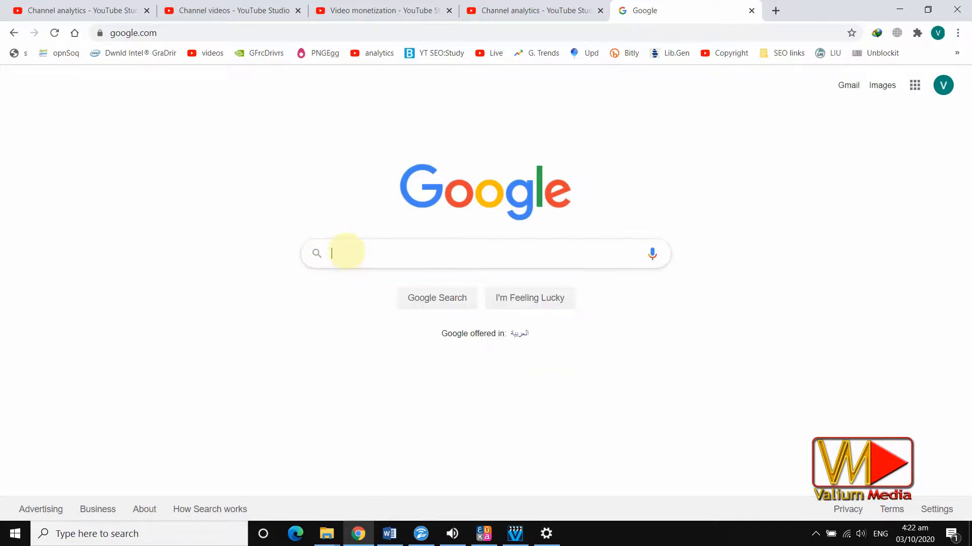